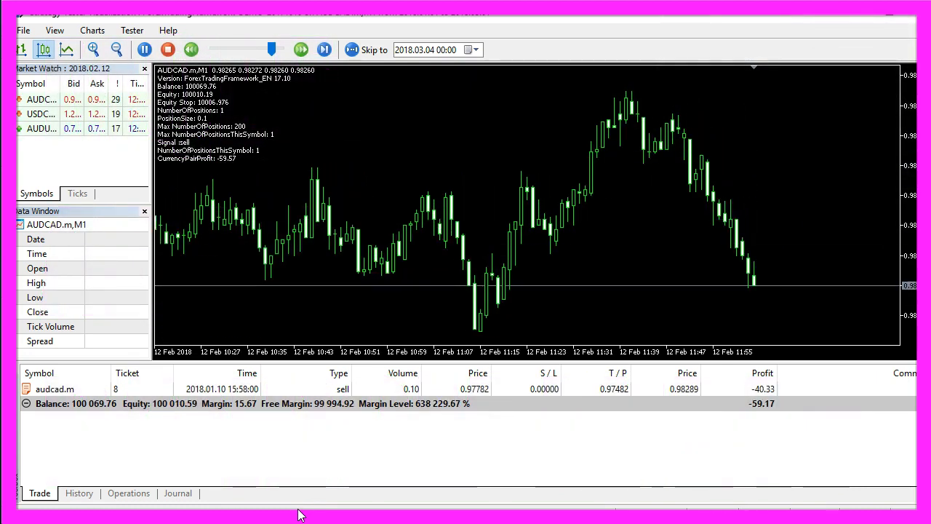
- Select the CheckEntry_Random include line and switch from the terminal to MetaEditor
left_click(300, 50)
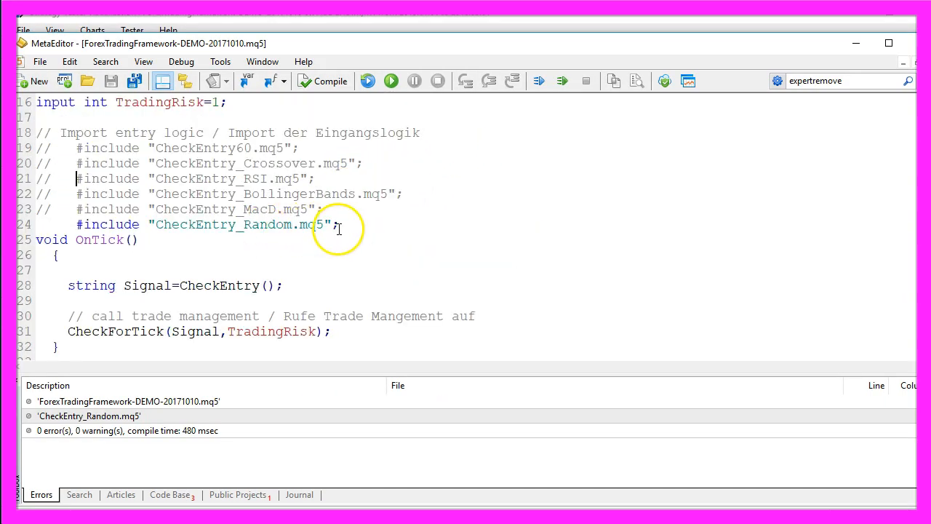
triple_click(203, 224)
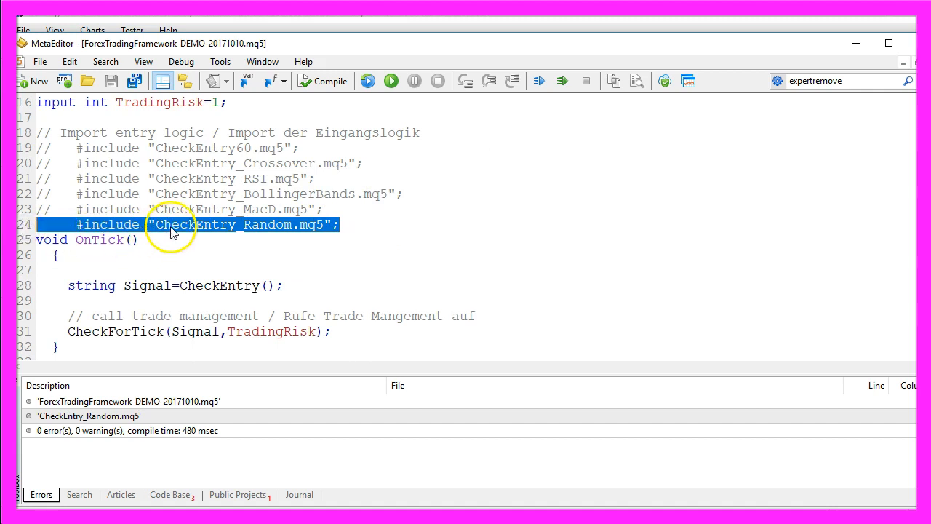
mouse_move(241, 234)
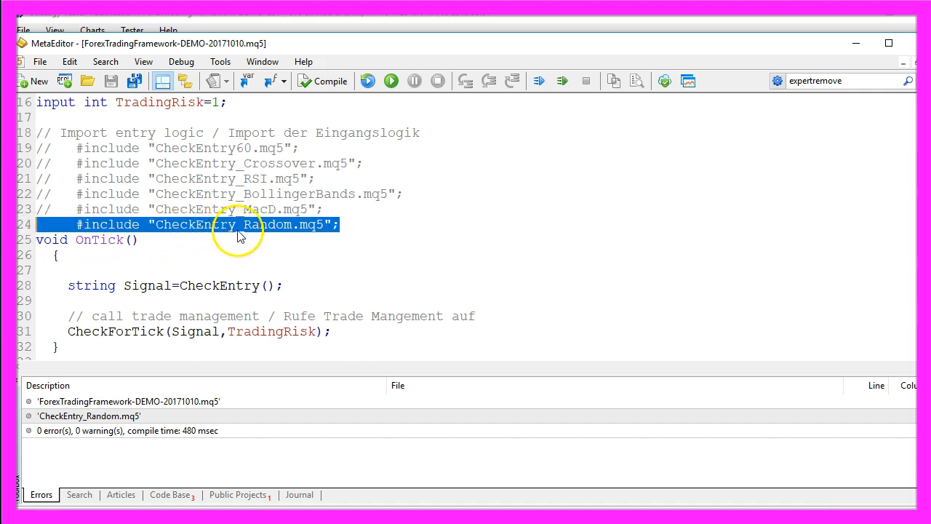
mouse_move(258, 233)
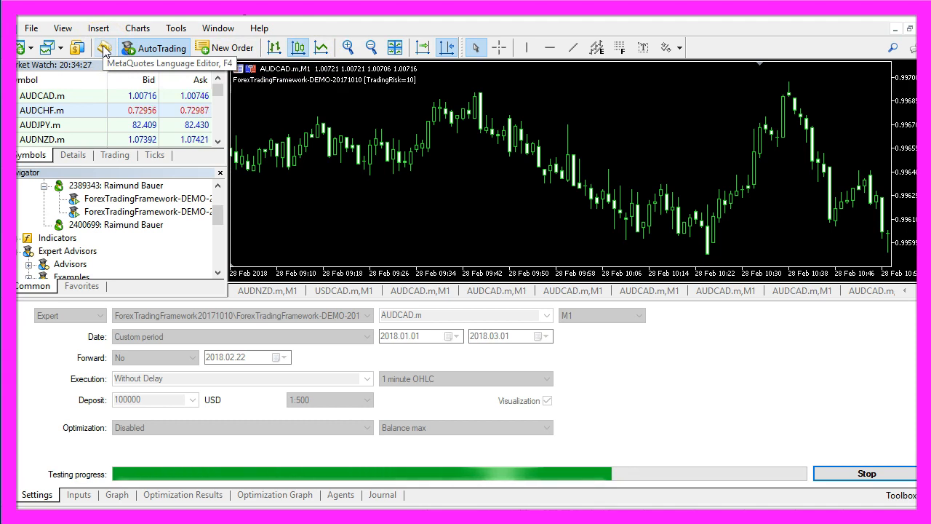
left_click(105, 46)
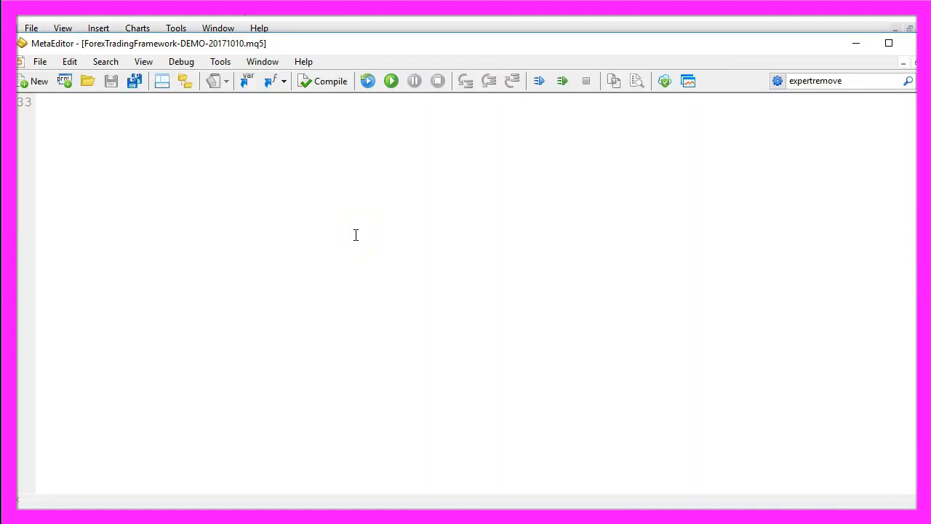
mouse_move(446, 36)
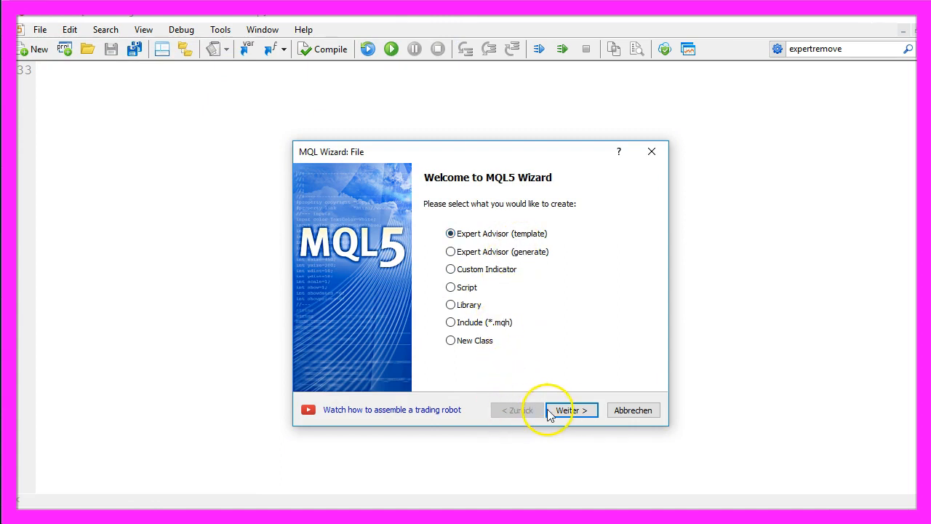
- Create Experts\CheckEntry_Random as a new Expert Advisor from the MQL5 Wizard template
left_click(570, 410)
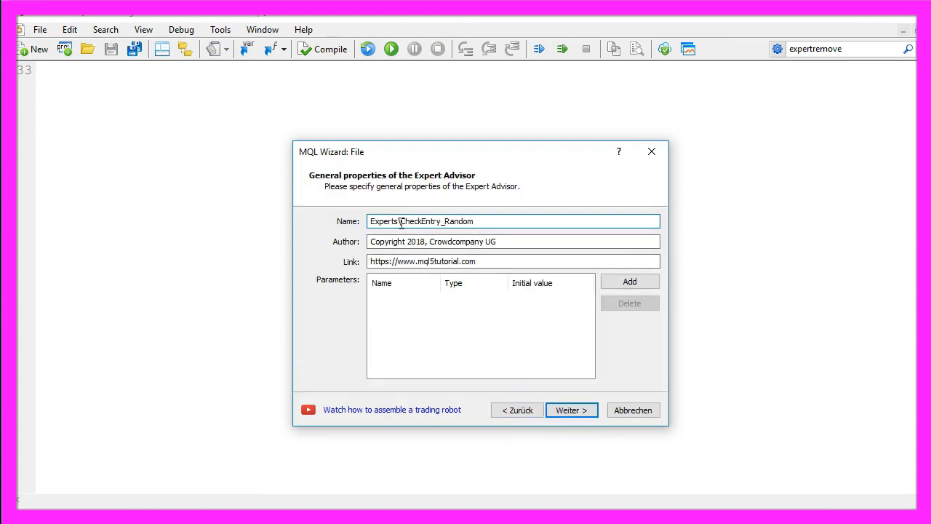
double_click(435, 221)
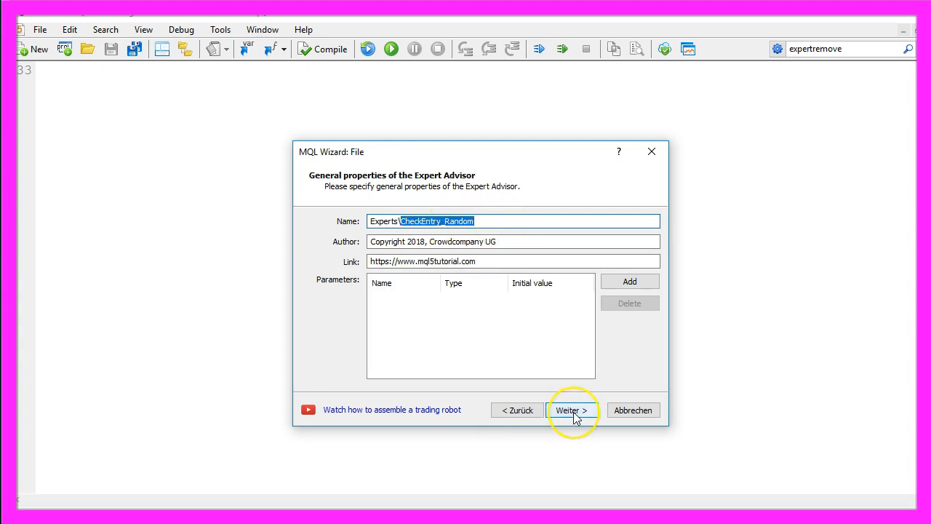
left_click(572, 410)
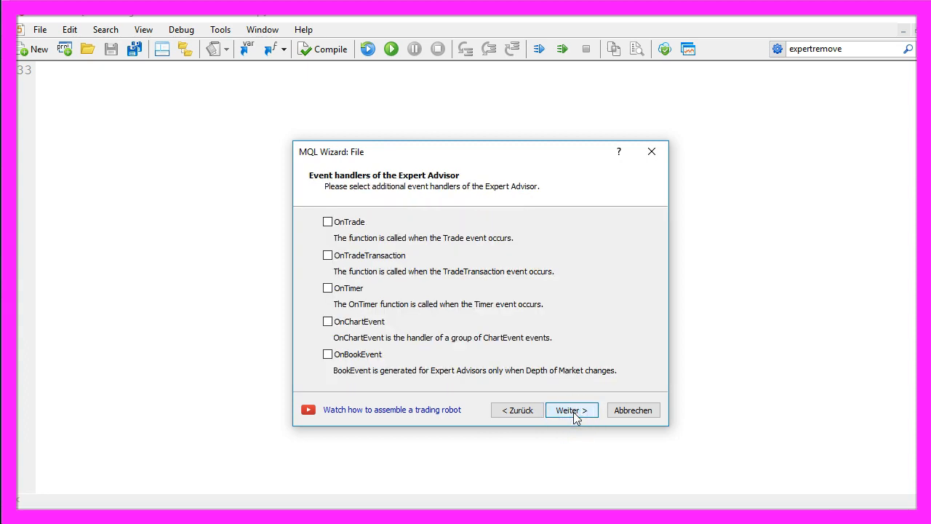
left_click(570, 411)
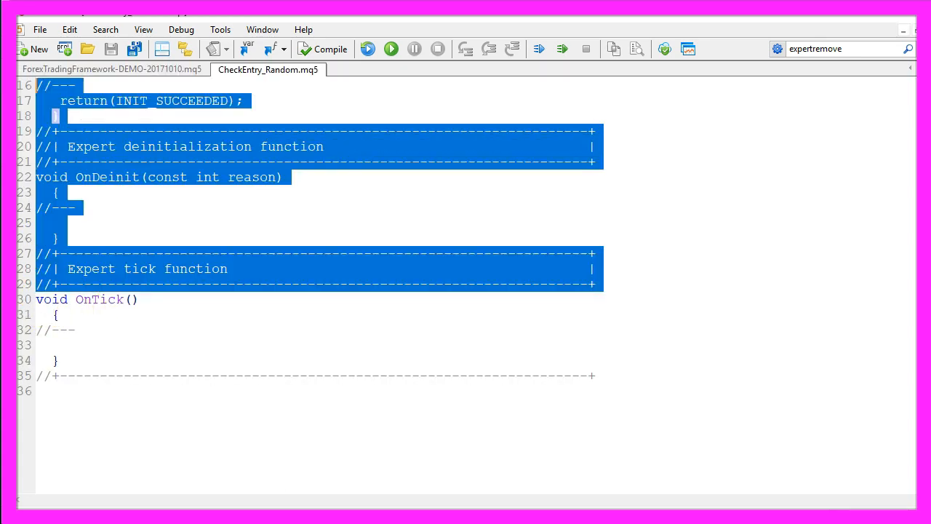
- Replace the template with string CheckEntry() declaring an empty Signal and MathSrand(GetTickCount())
key("Delete")
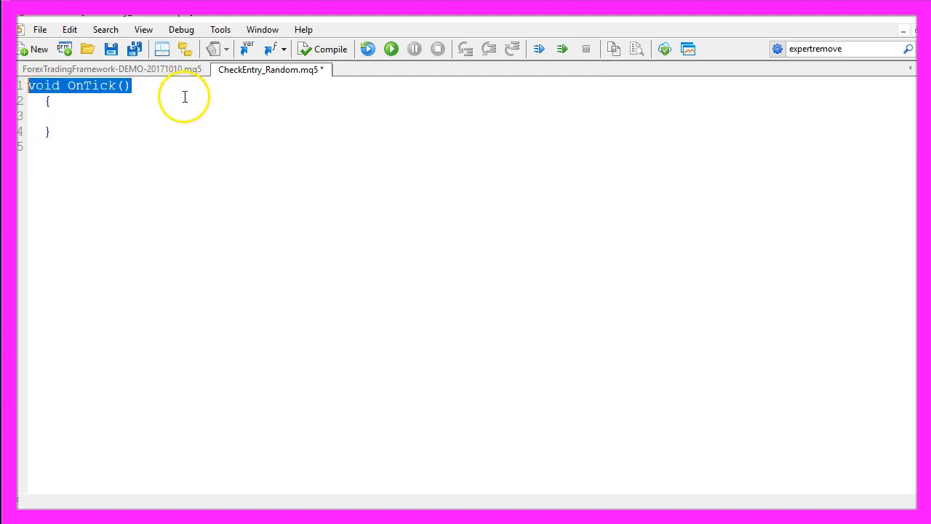
type("string CheckEntry()")
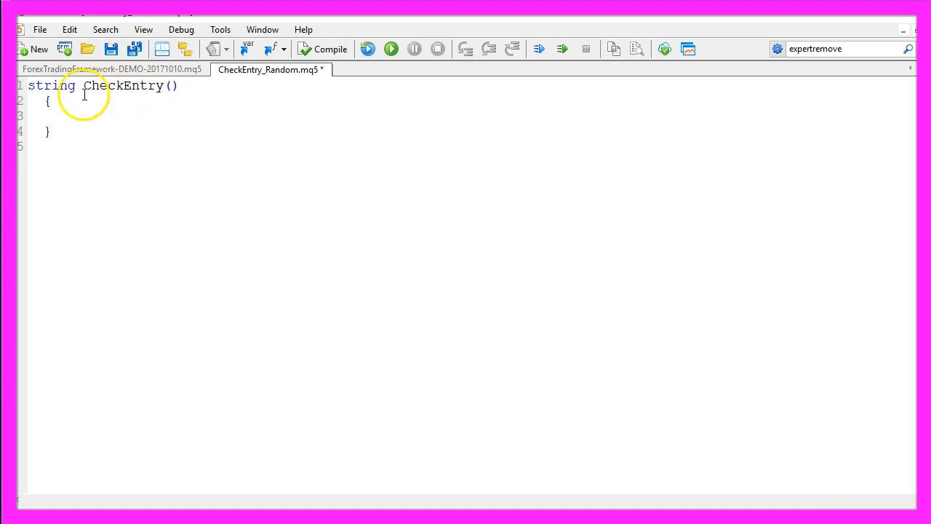
double_click(122, 84)
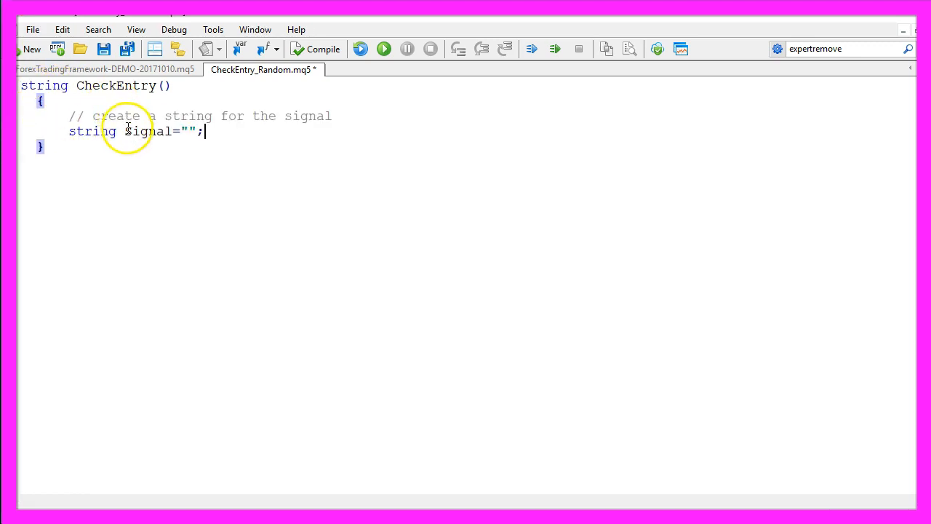
double_click(146, 131)
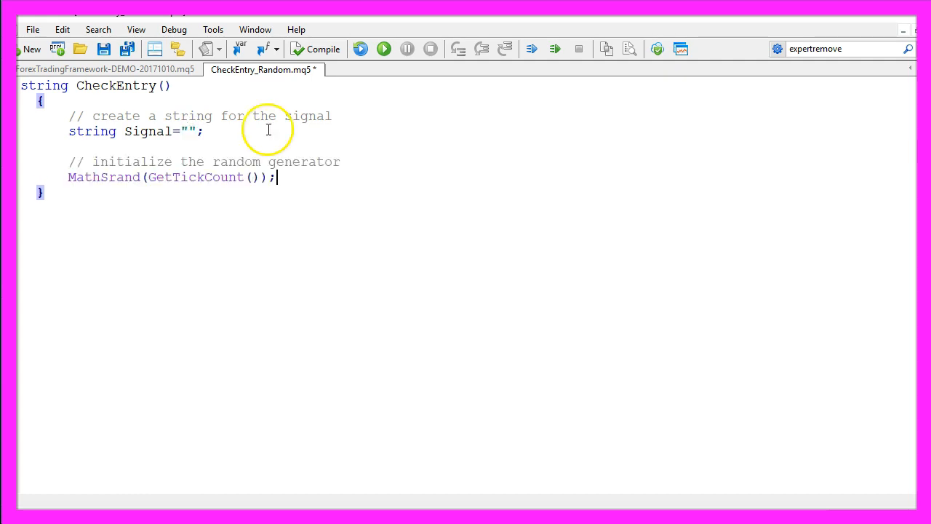
left_click_drag(93, 162, 248, 161)
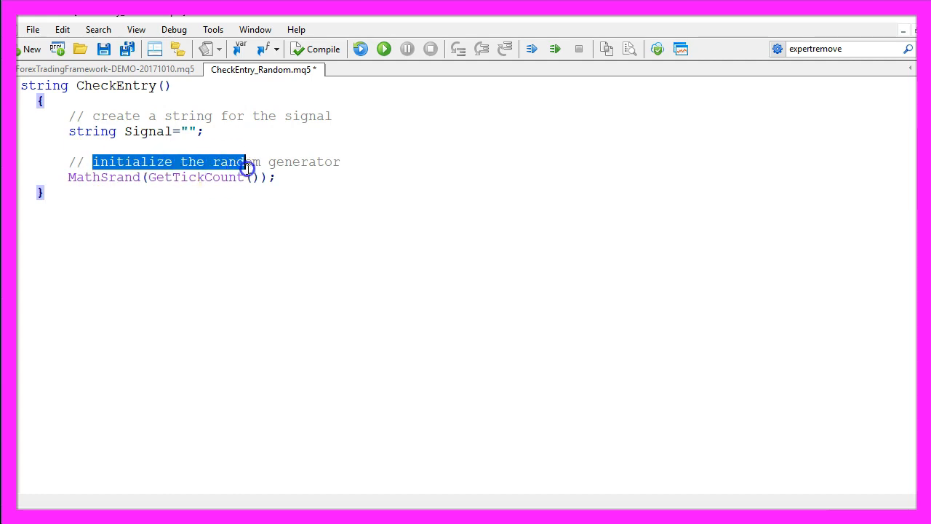
left_click(123, 178)
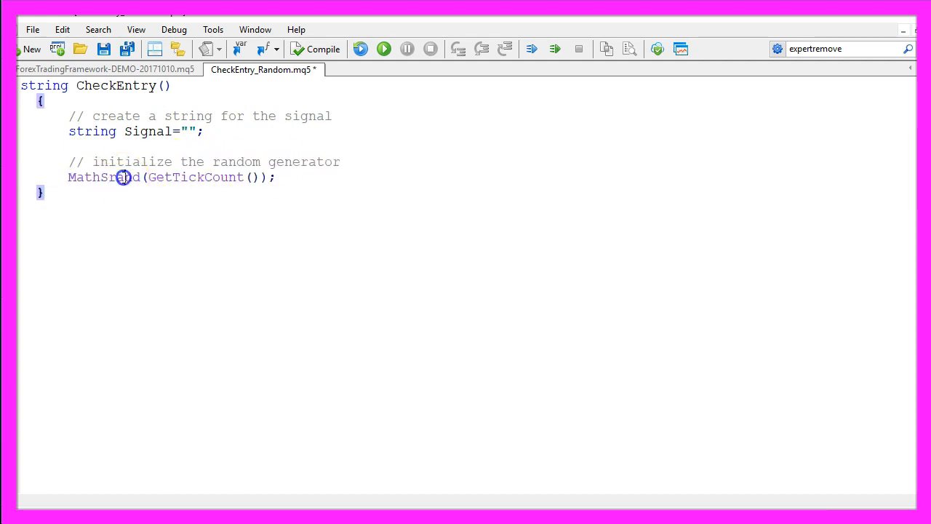
double_click(122, 177)
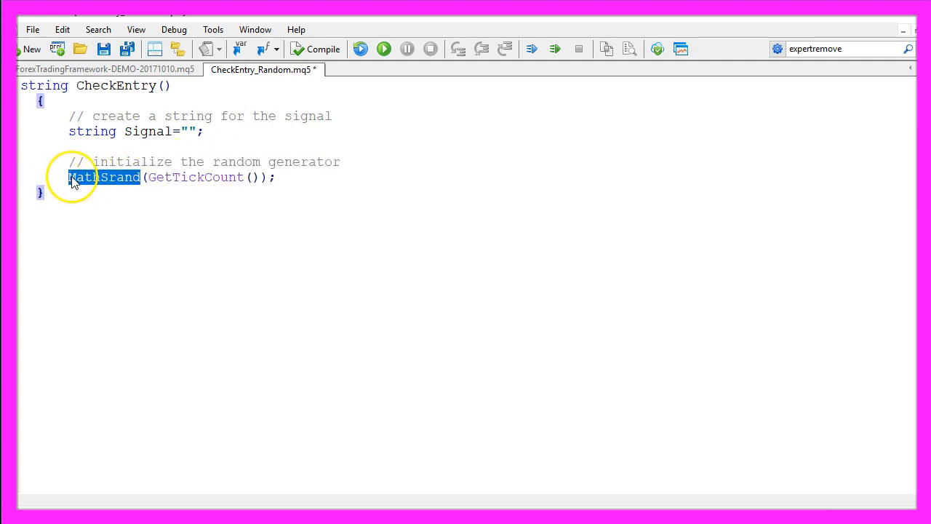
double_click(195, 178)
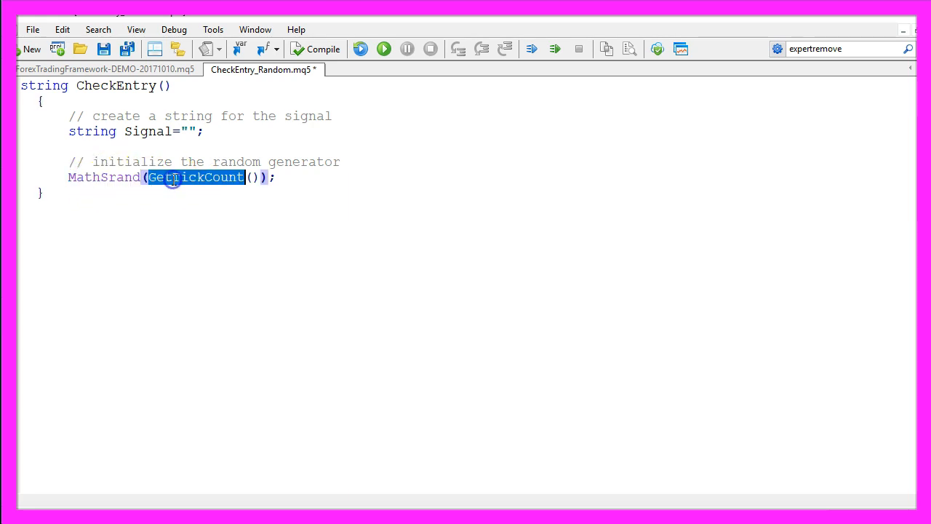
key("f1")
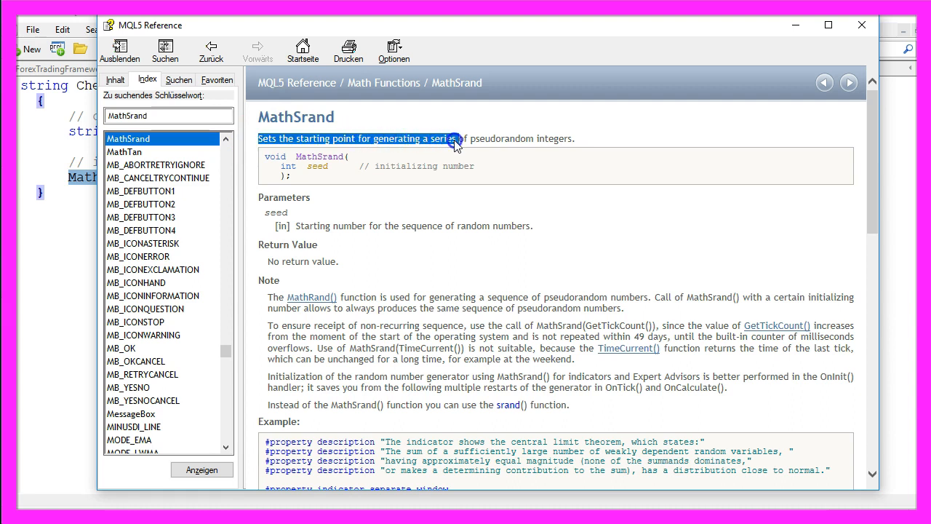
left_click_drag(454, 143, 537, 146)
type("GetTickCount")
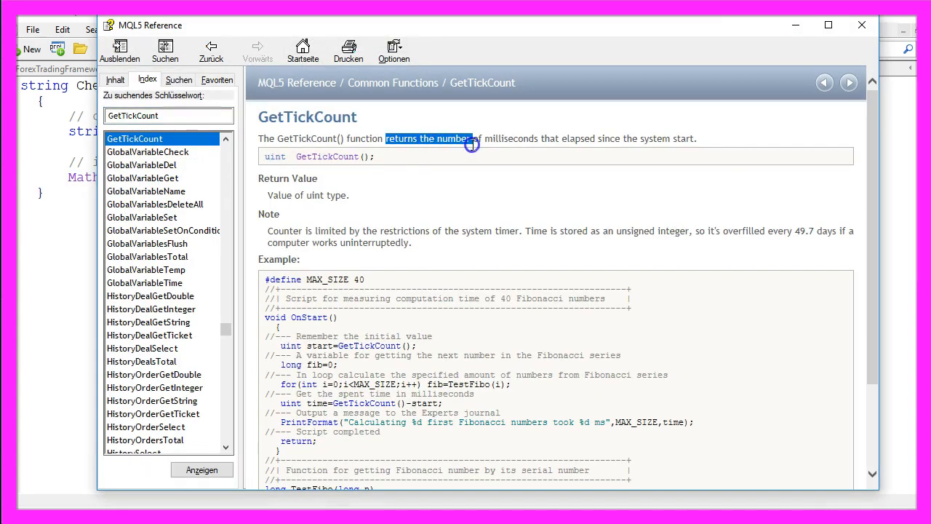
left_click_drag(471, 144, 593, 157)
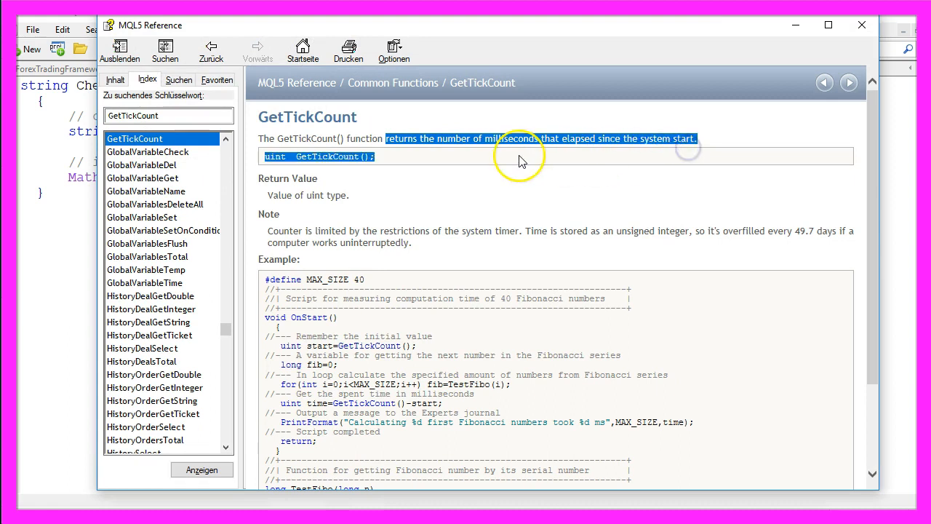
mouse_move(423, 138)
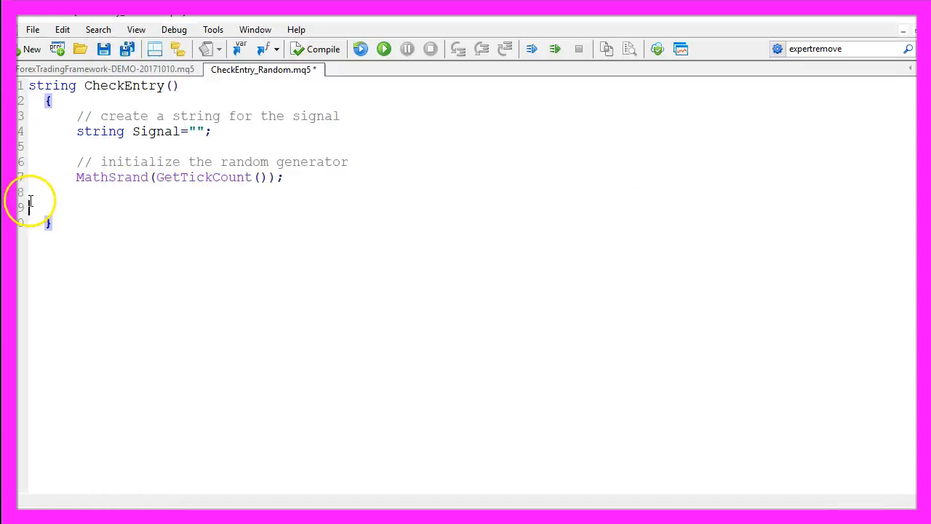
- Add the comment and double RandomNumber = MathRand()%2, then look up MathRand in the reference
type("// calculate the random number")
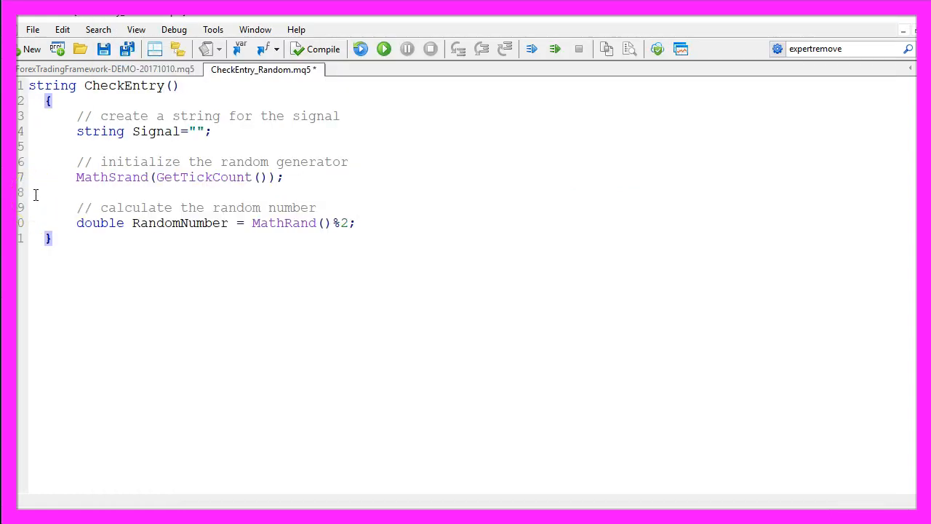
double_click(283, 223)
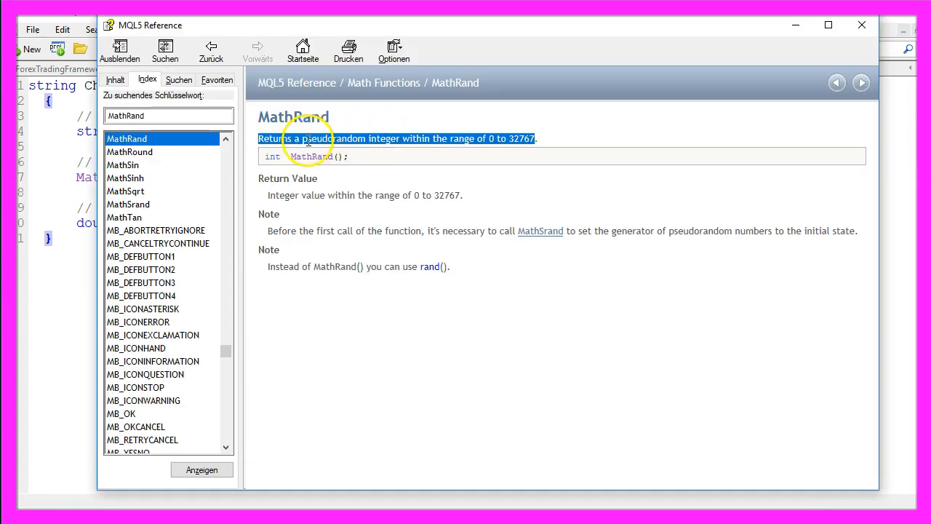
mouse_move(399, 144)
type("if (RandomNumber==0) Signal=\"buy\";")
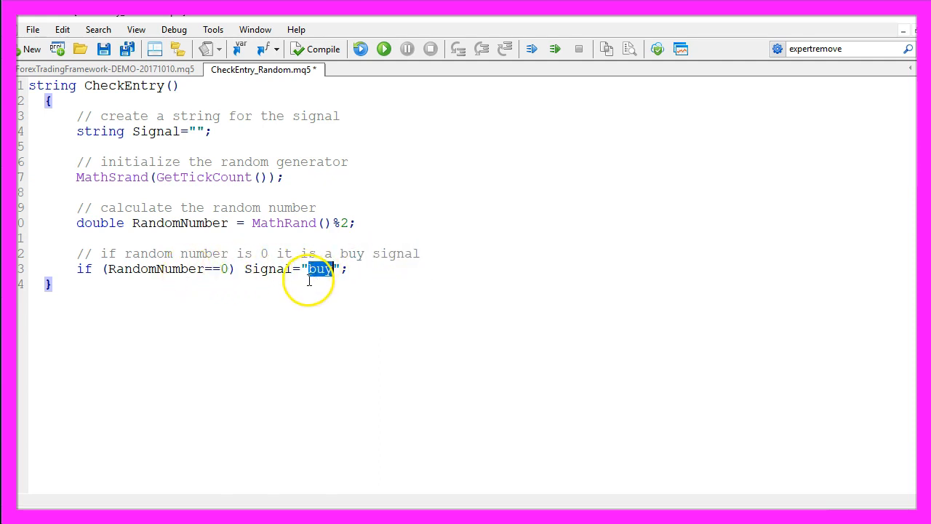
- Set Signal to "buy" for 0 and "sell" for 1, return Signal, and go back to the framework file
double_click(269, 268)
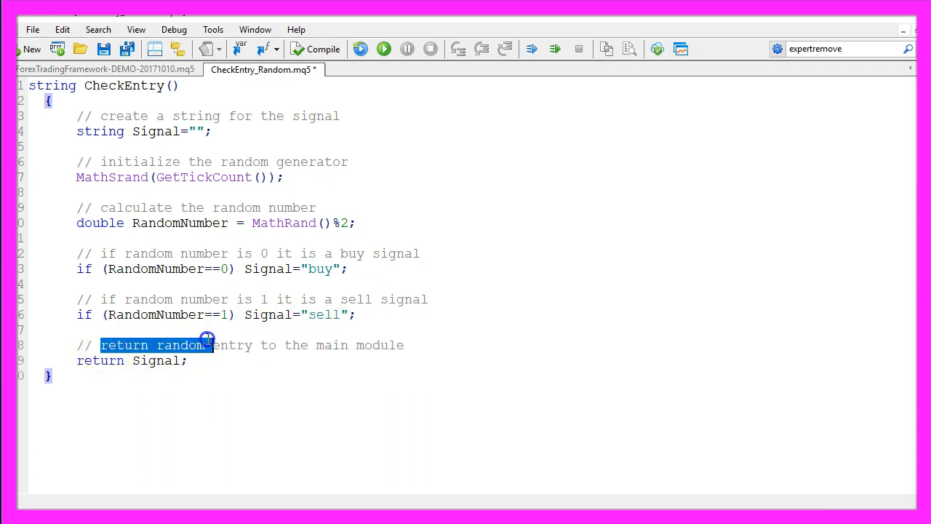
left_click_drag(210, 345, 405, 345)
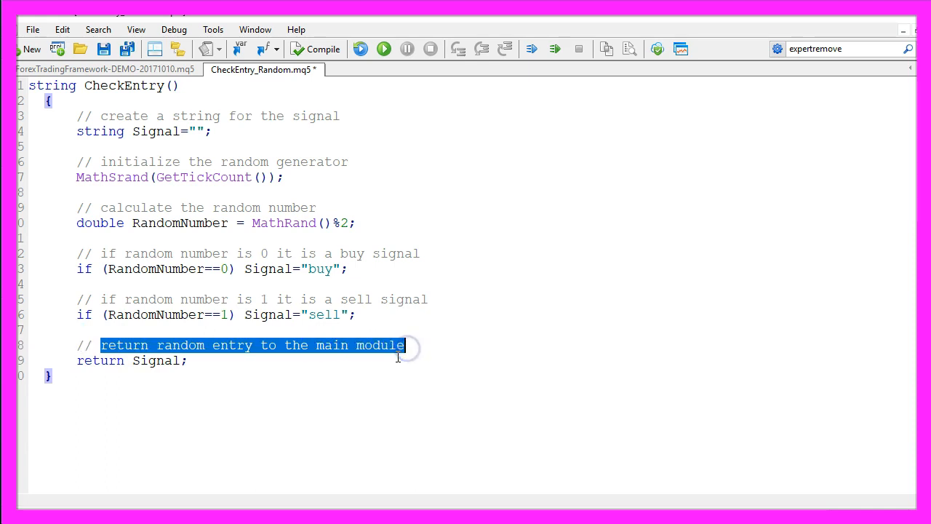
double_click(100, 361)
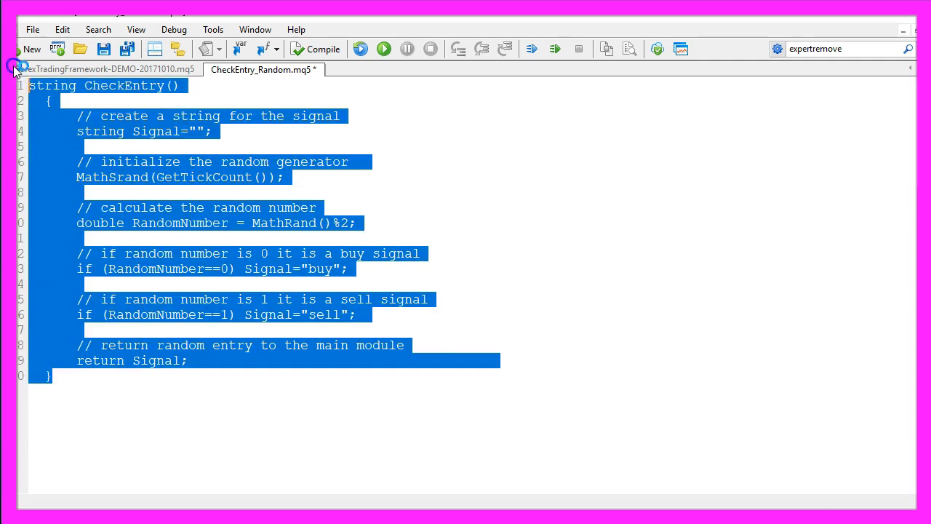
left_click(109, 70)
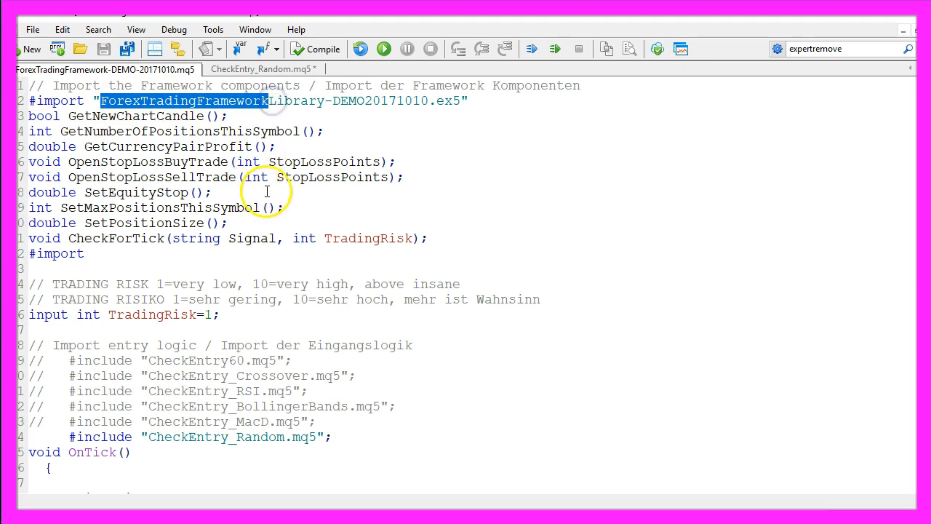
double_click(179, 130)
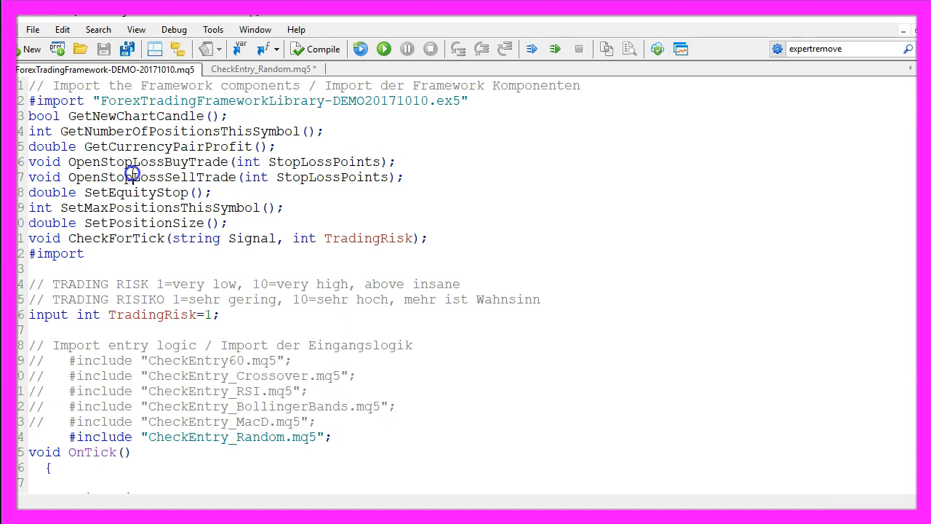
double_click(133, 192)
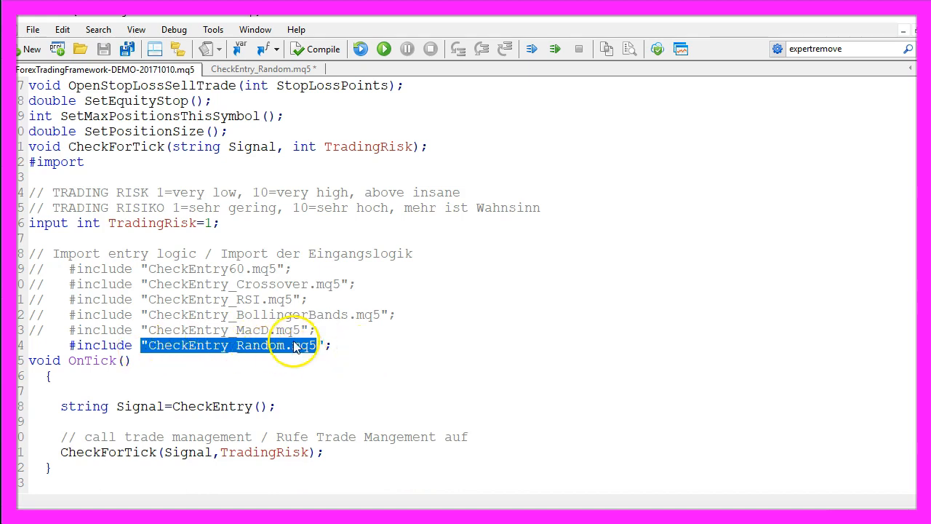
scroll("down", 3)
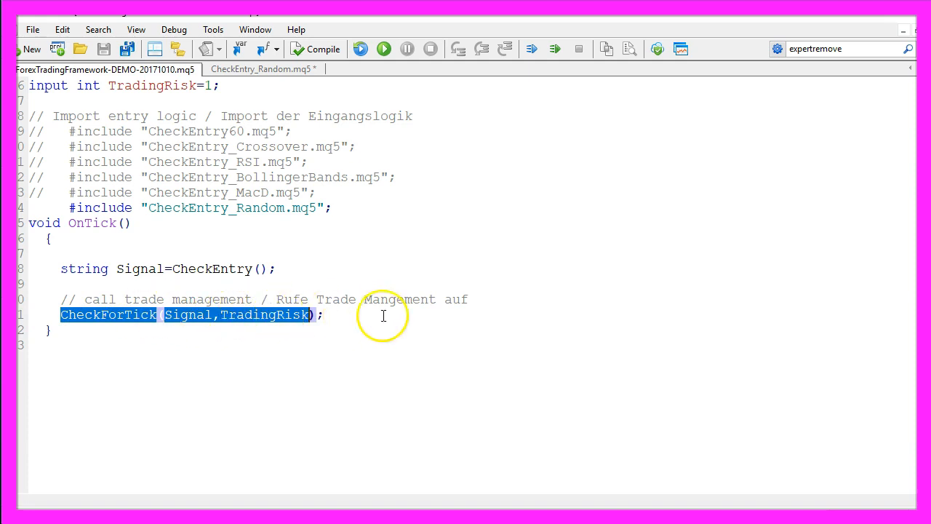
- Save CheckEntry_Random.mq5 and return to the main framework file
left_click(262, 70)
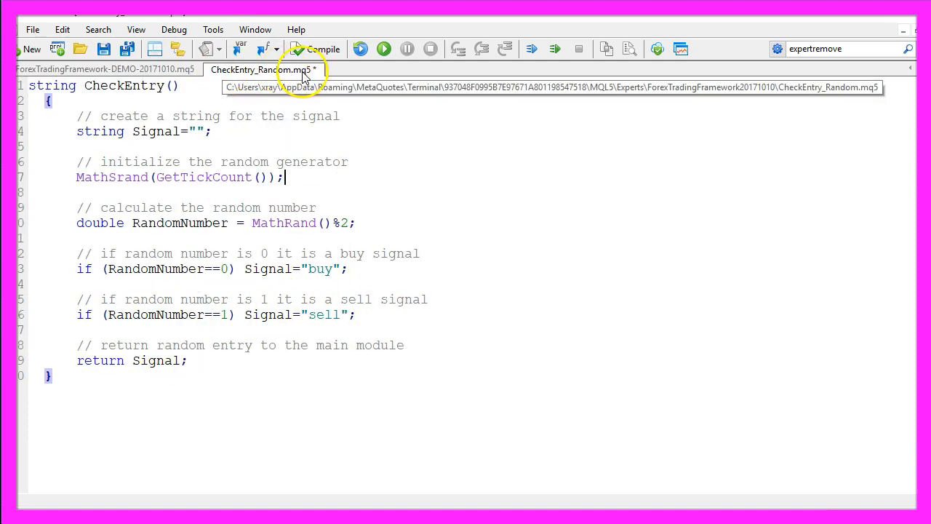
left_click(104, 50)
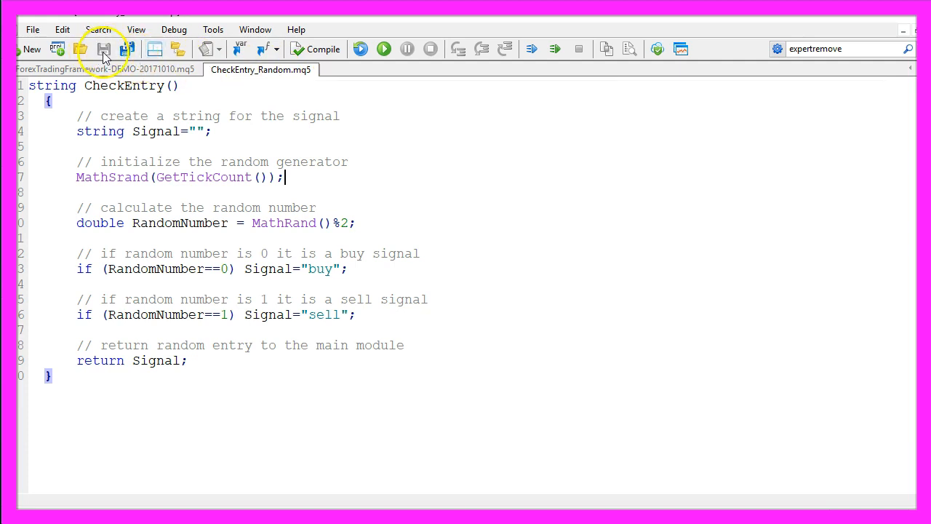
left_click(102, 70)
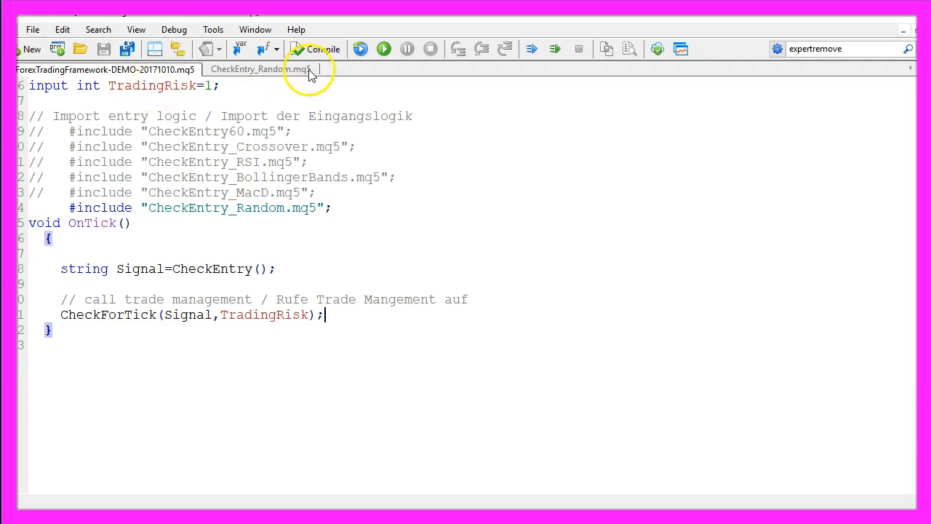
- Compile the framework expert advisor with 0 errors and 0 warnings
left_click(321, 49)
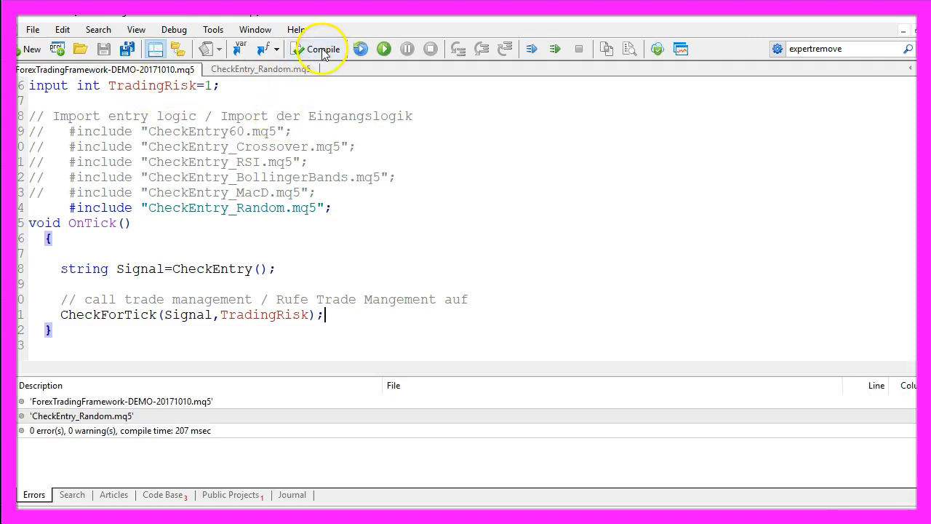
left_click(317, 49)
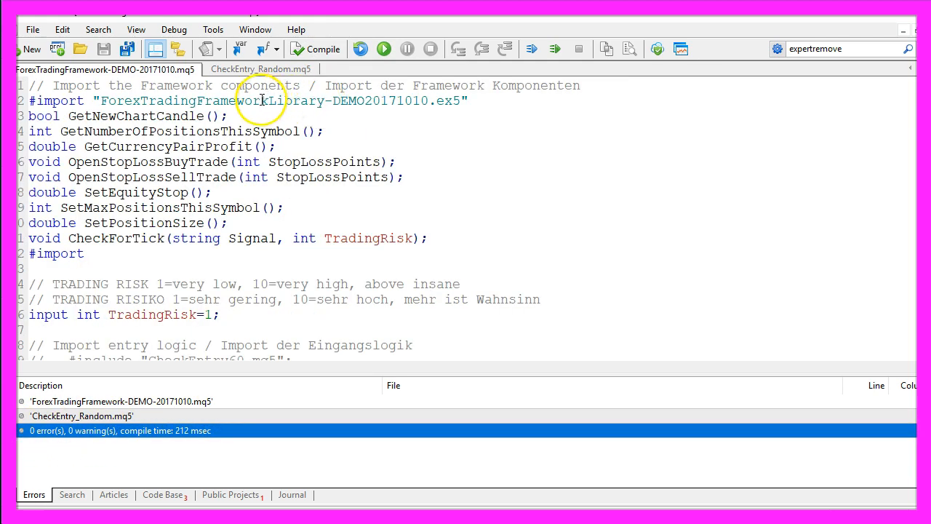
double_click(182, 100)
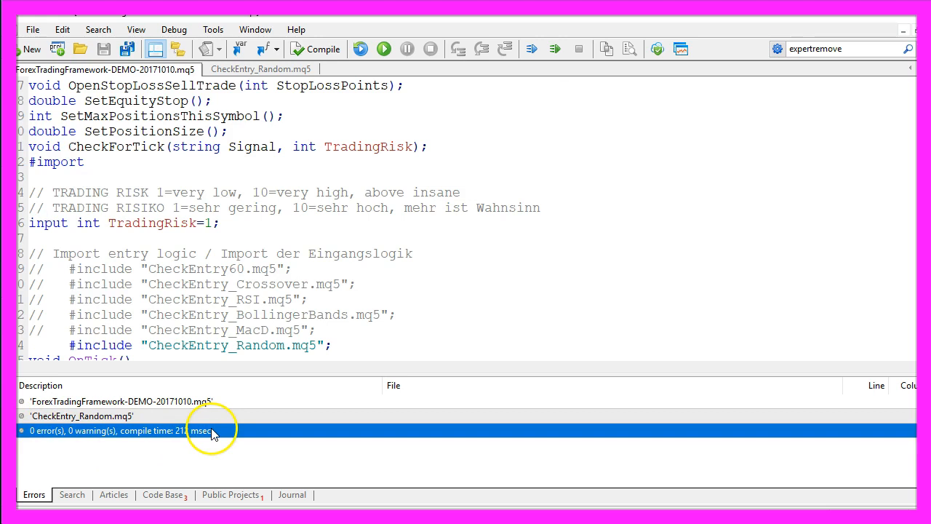
mouse_move(681, 49)
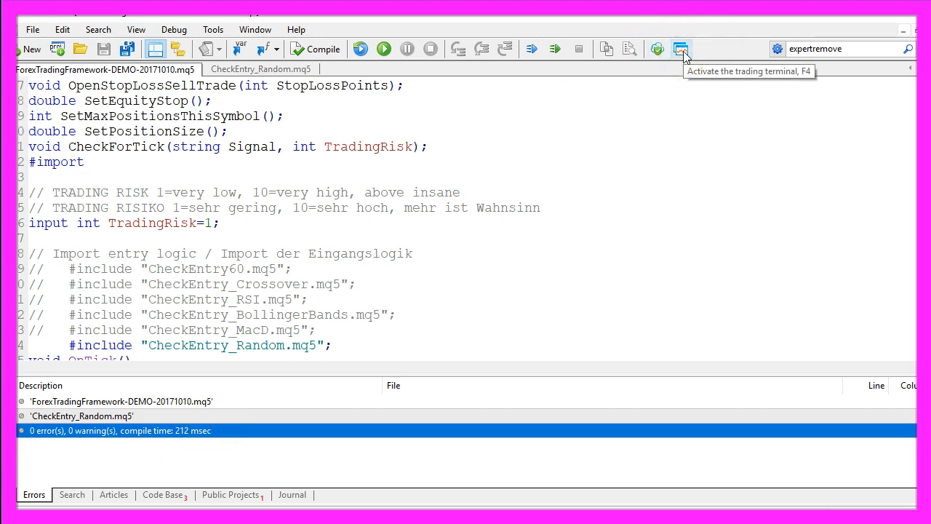
- Switch to MetaTrader 5, check TradingRisk in the tester Inputs, and return to Settings for AUDCAD M1 2018.01.01–2018.03.01
left_click(681, 49)
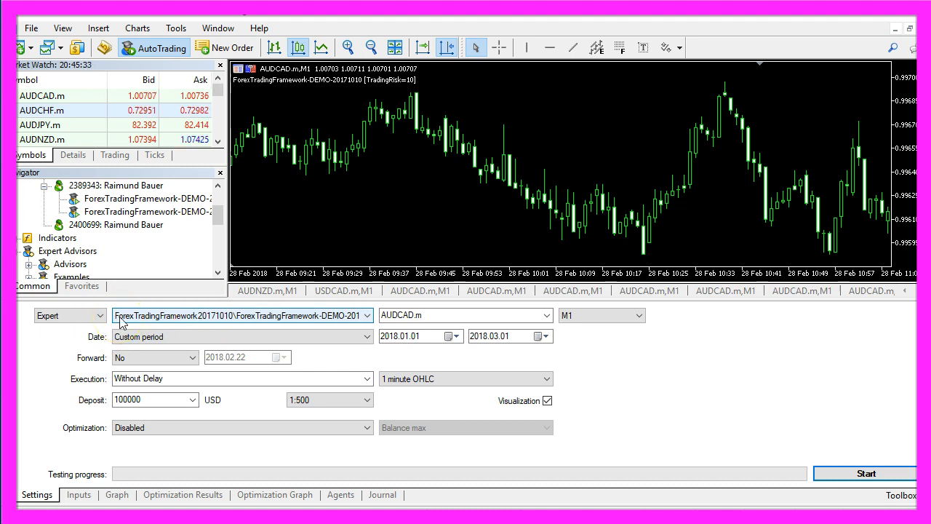
left_click(78, 494)
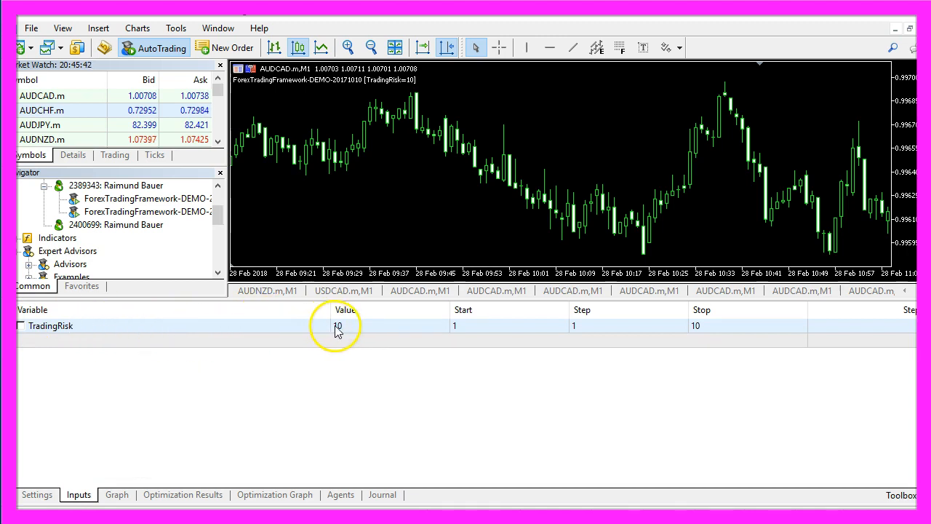
left_click(37, 495)
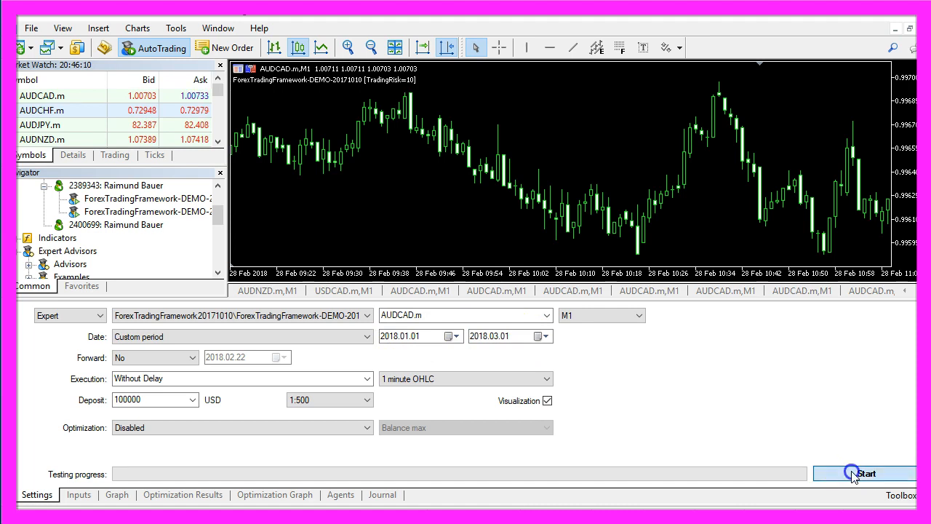
- Start the visual backtest and follow its live balance, equity and open positions
left_click(865, 474)
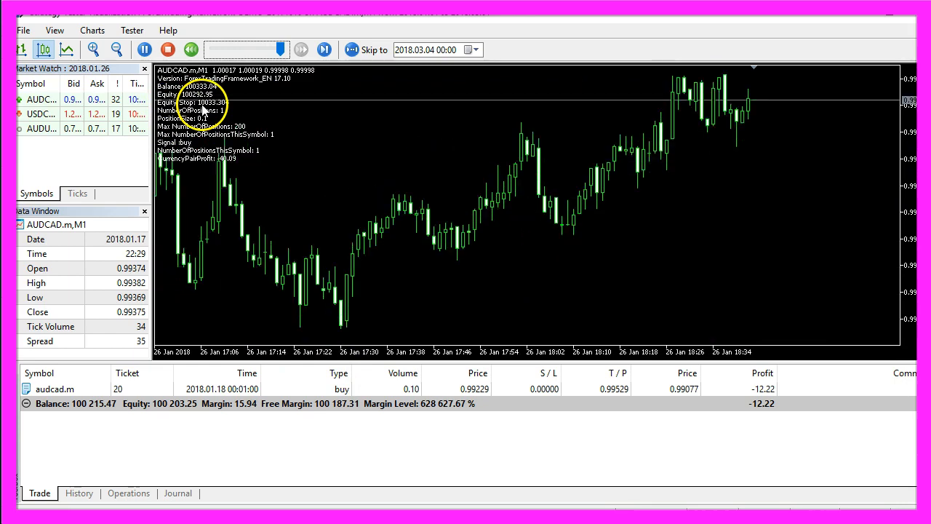
left_click(323, 49)
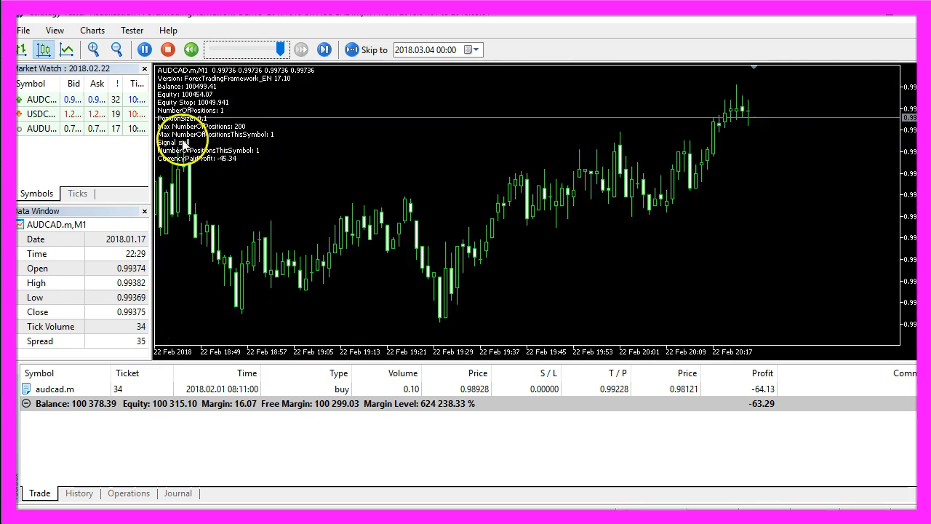
left_click(323, 50)
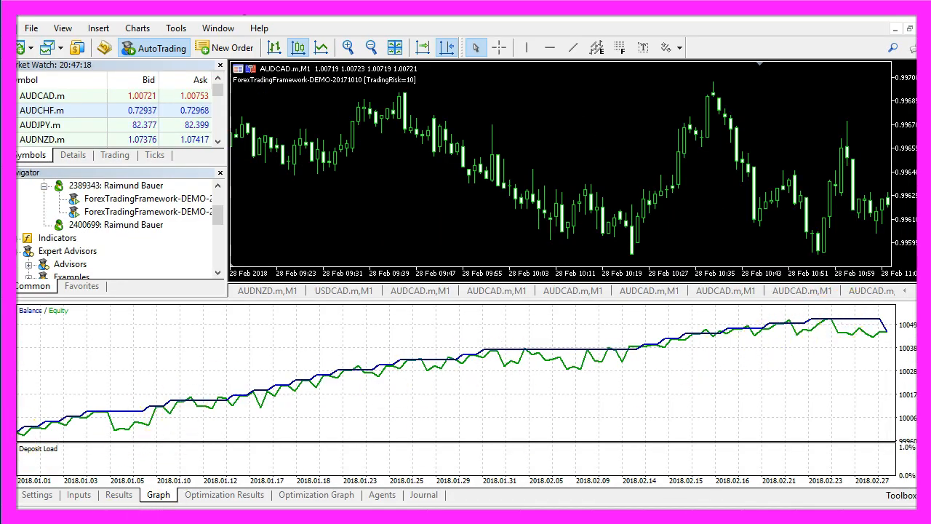
- View the report with 463.47 net profit over 23 trades, then return to Settings with visualization off
left_click(118, 495)
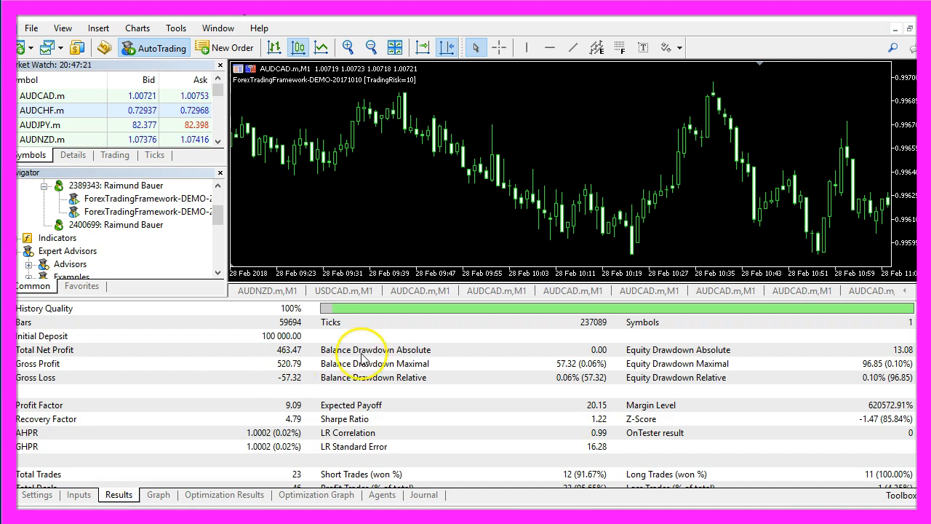
mouse_move(207, 364)
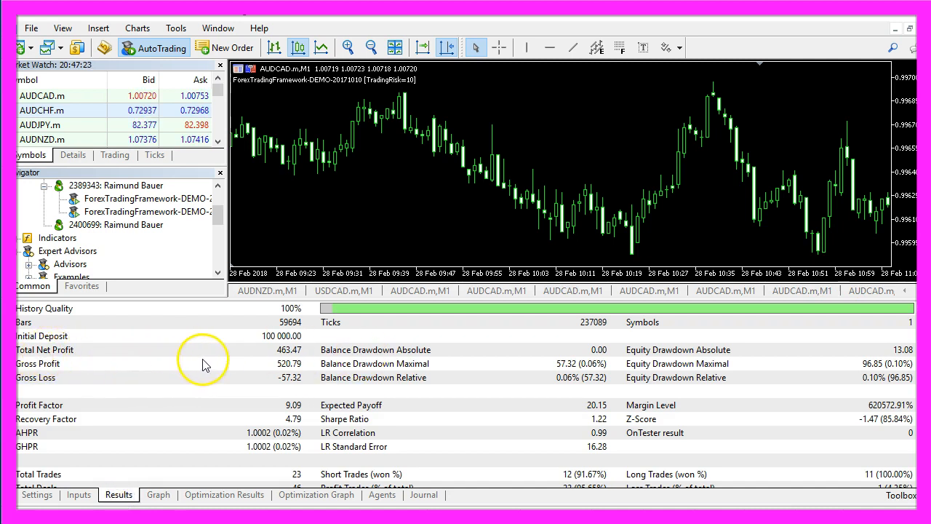
mouse_move(312, 355)
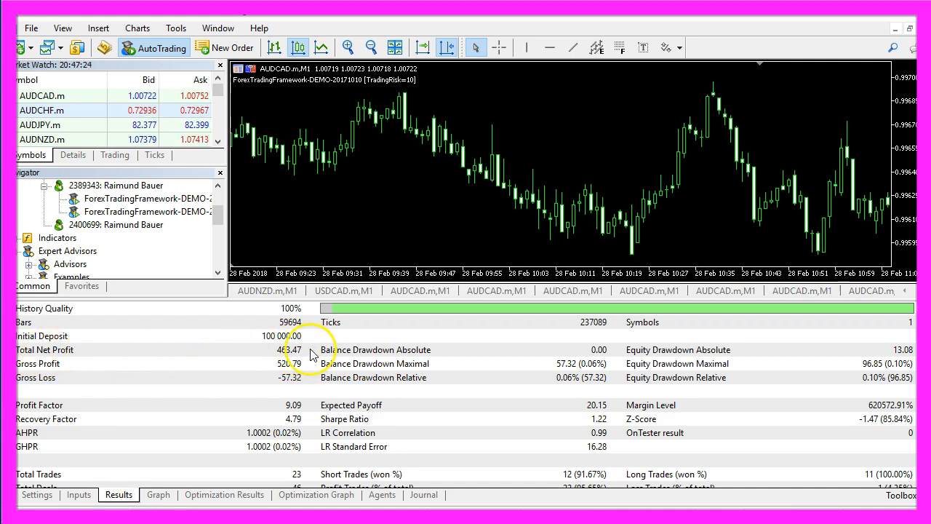
left_click(38, 495)
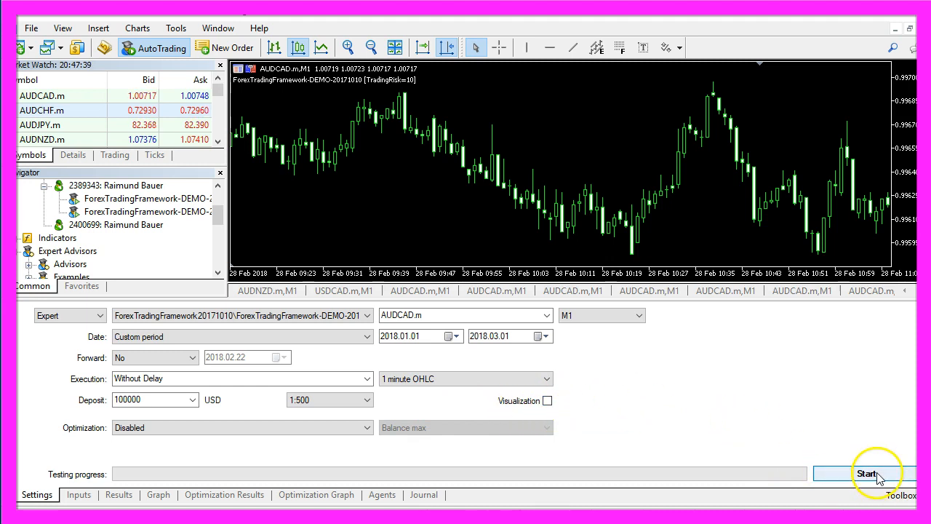
- Rerun the non-visual backtest and view its 415.4 net profit over 19 trades
left_click(864, 474)
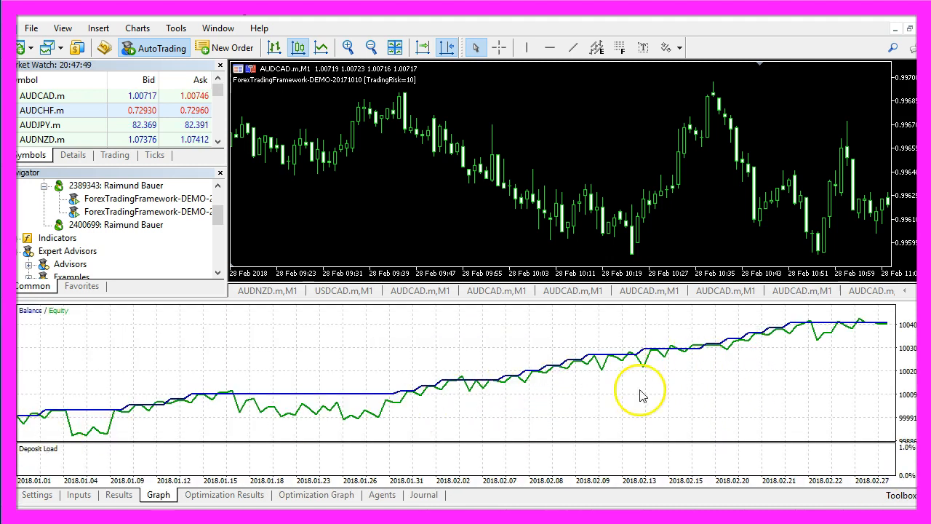
left_click(119, 495)
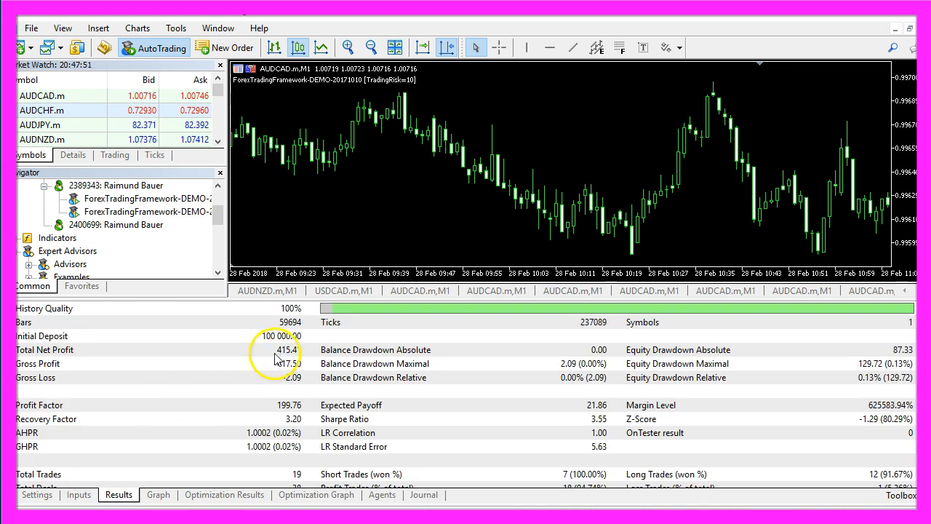
left_click(37, 495)
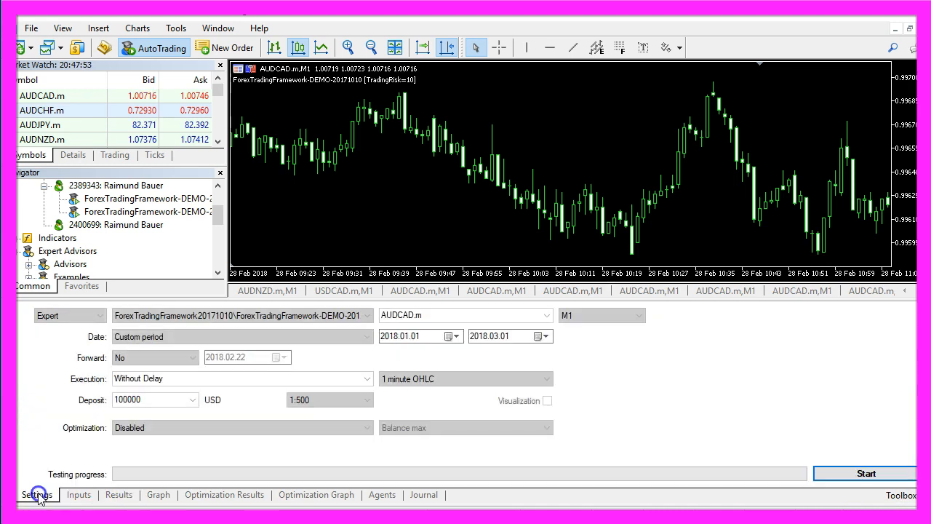
- Run the backtest once more, getting 36.11 over 8 trades, and view its balance/equity graph
left_click(866, 473)
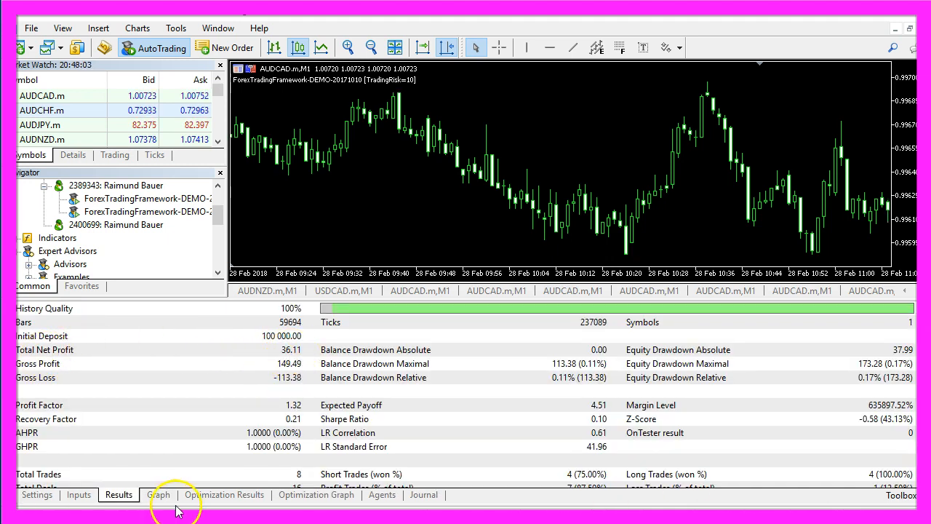
left_click(159, 495)
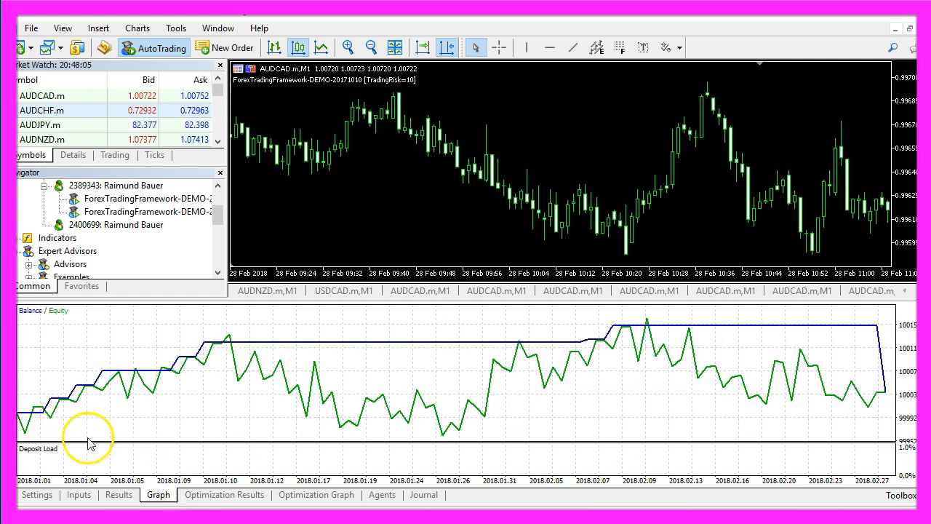
mouse_move(837, 369)
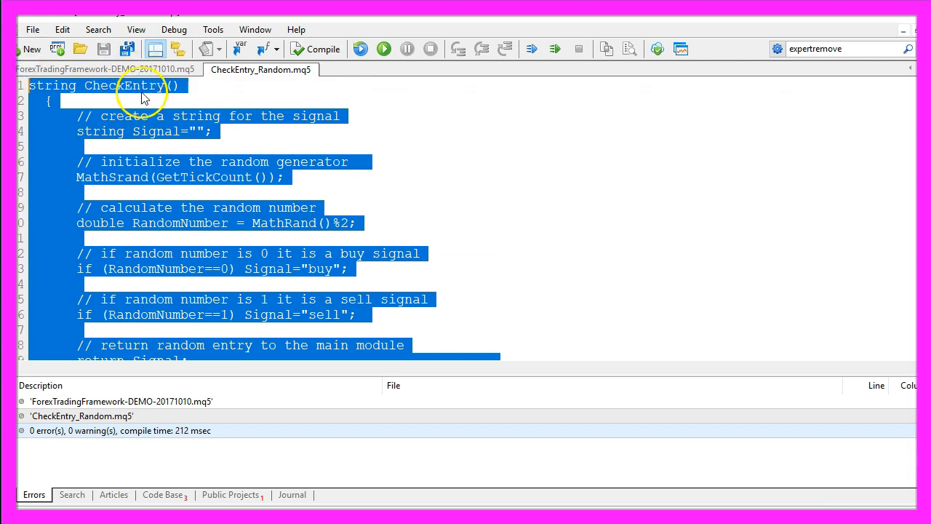
left_click(99, 70)
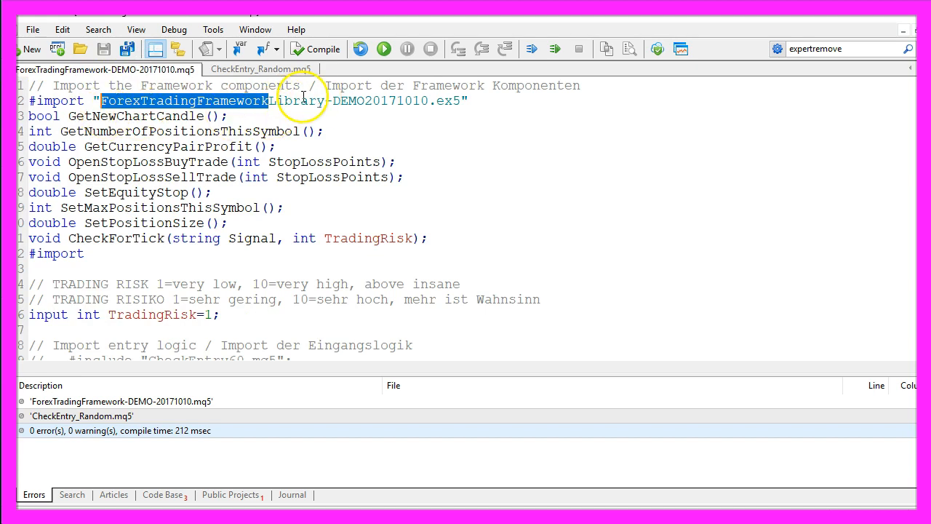
left_click(260, 70)
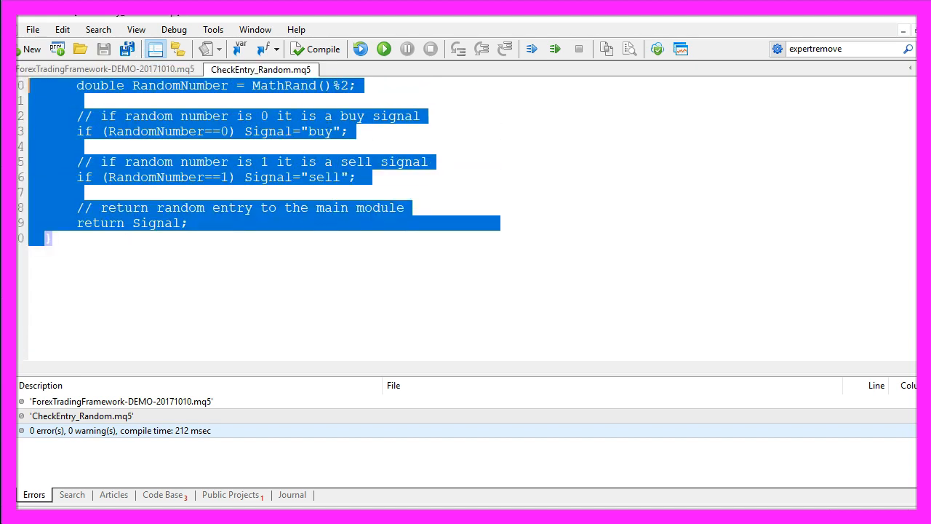